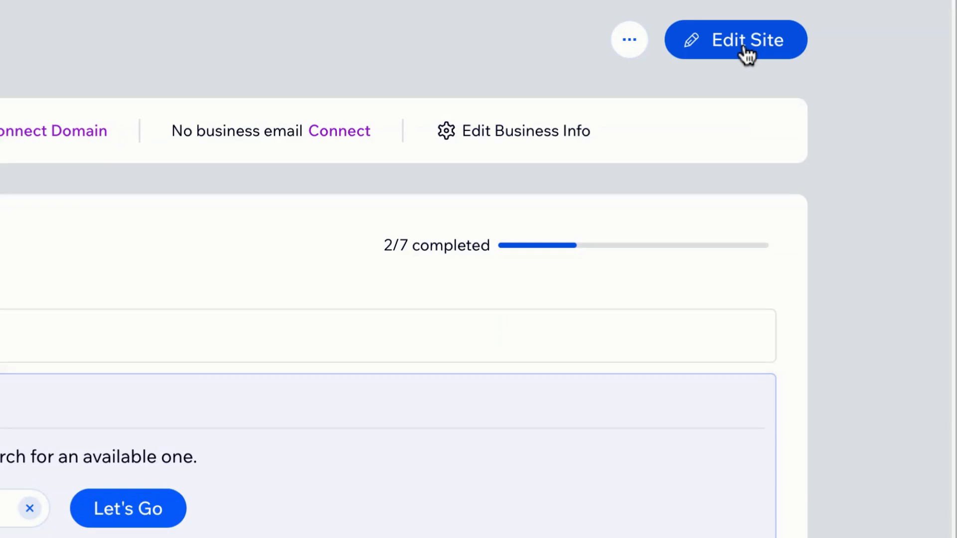
Open the jewelry site in the Wix editor from the site dashboard
{"action": "left_click", "coordinate": [734, 39]}
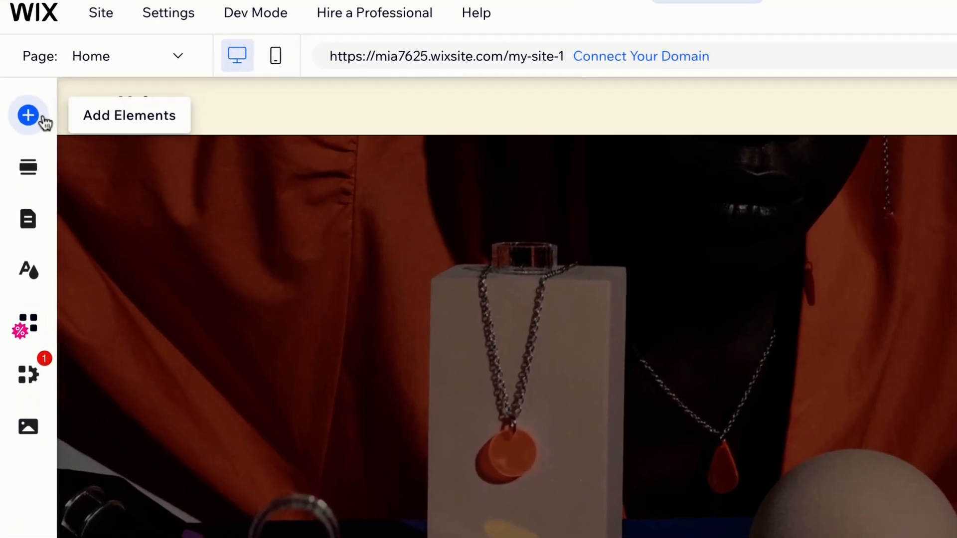
Add an empty Embed HTML element to the home page via Add Elements and Embed Code
{"action": "left_click", "coordinate": [27, 115]}
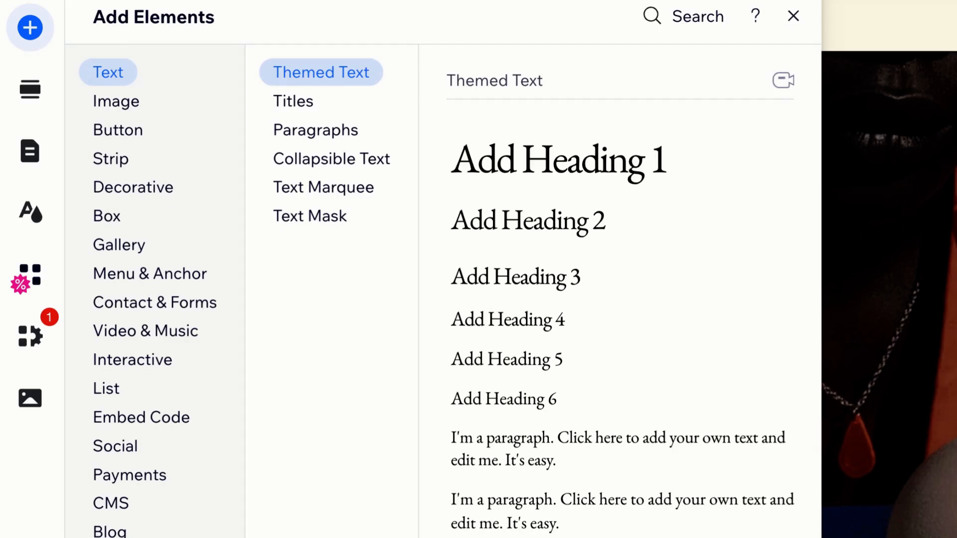
{"action": "left_click", "coordinate": [141, 417]}
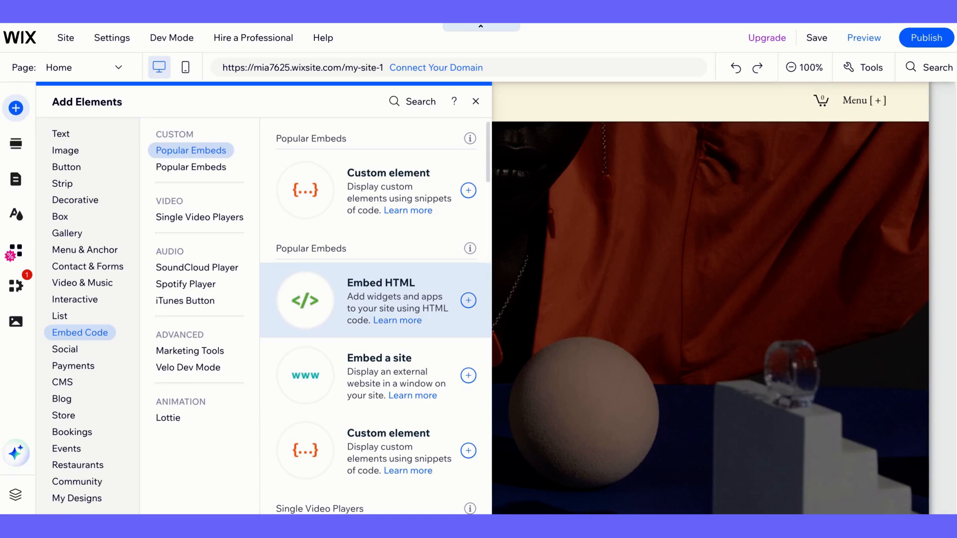
{"action": "left_click", "coordinate": [468, 300]}
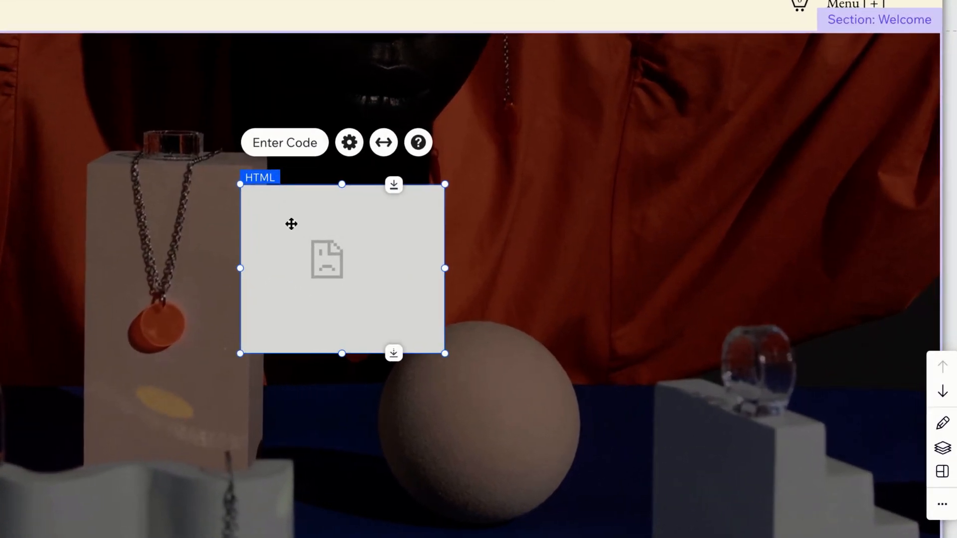
{"action": "left_click", "coordinate": [349, 142]}
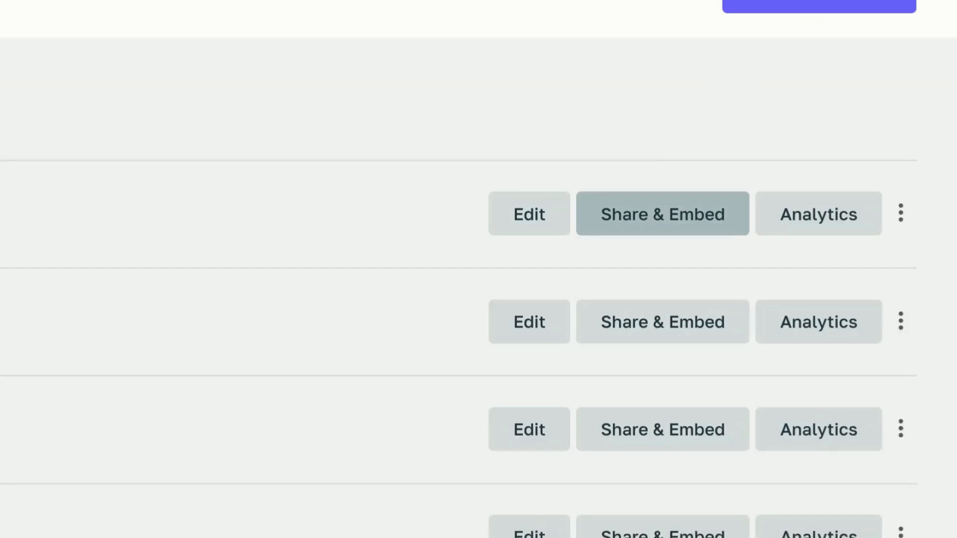
Get the skincare quiz's JavaScript embed code with a custom 1800 by 800 size
{"action": "scroll", "scroll_direction": "down", "scroll_amount": 3}
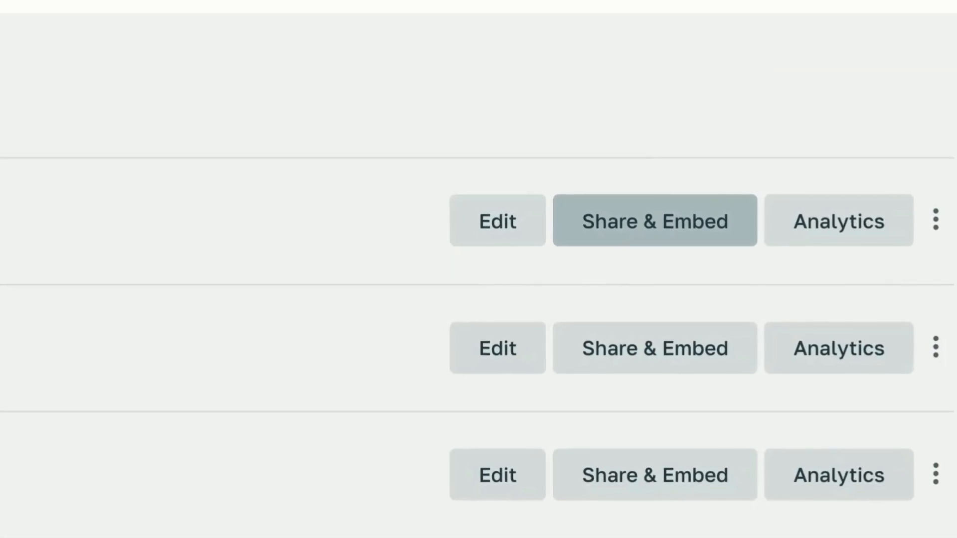
{"action": "left_click", "coordinate": [655, 221]}
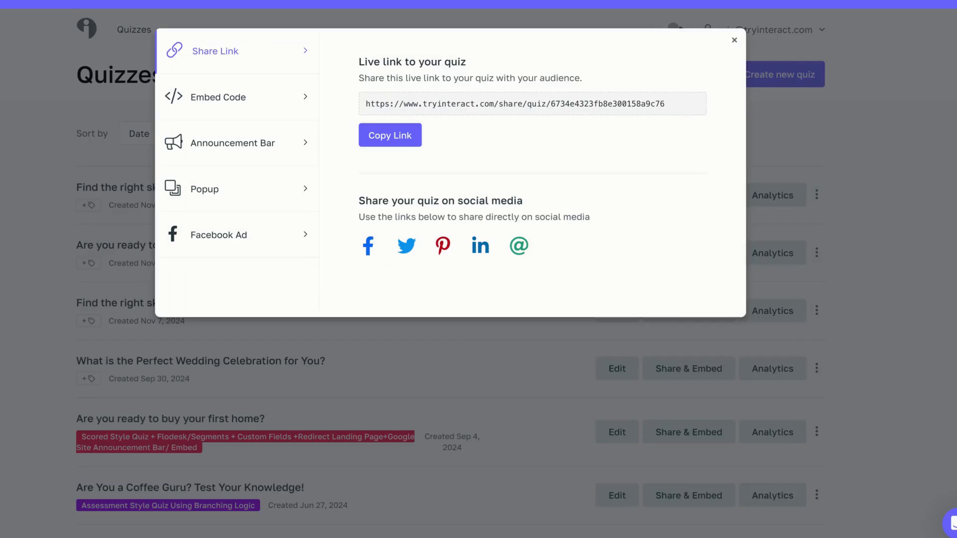
{"action": "left_click", "coordinate": [218, 97]}
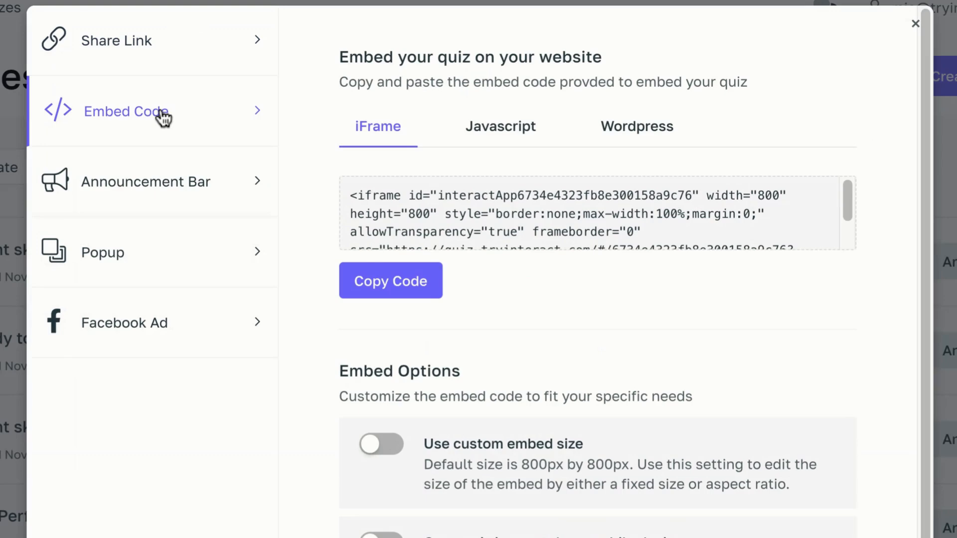
{"action": "mouse_move", "coordinate": [500, 126]}
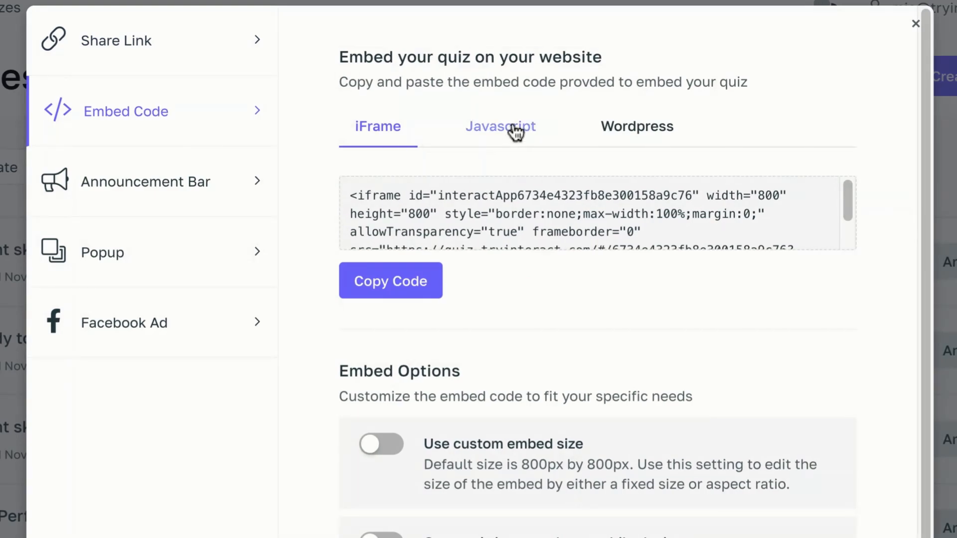
{"action": "left_click", "coordinate": [500, 126]}
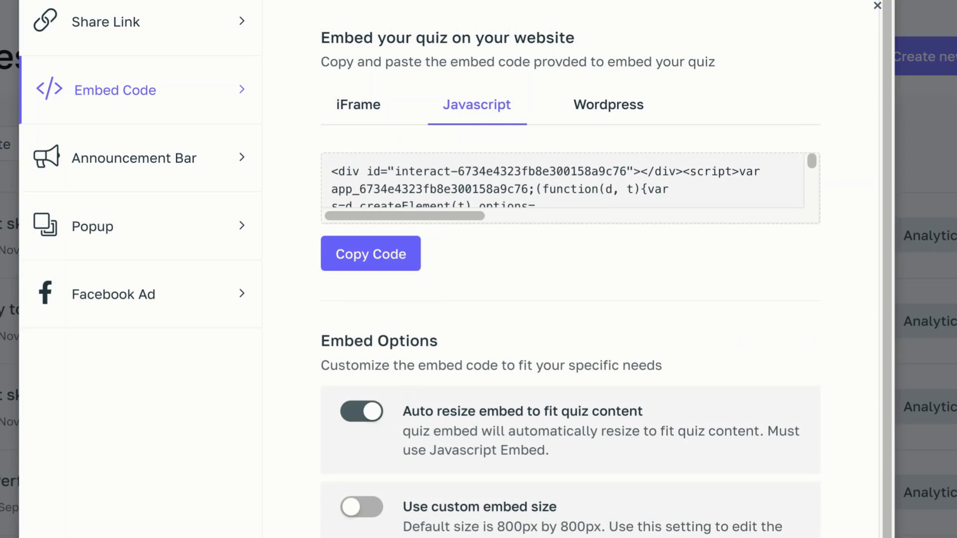
{"action": "scroll", "scroll_direction": "down", "scroll_amount": 3}
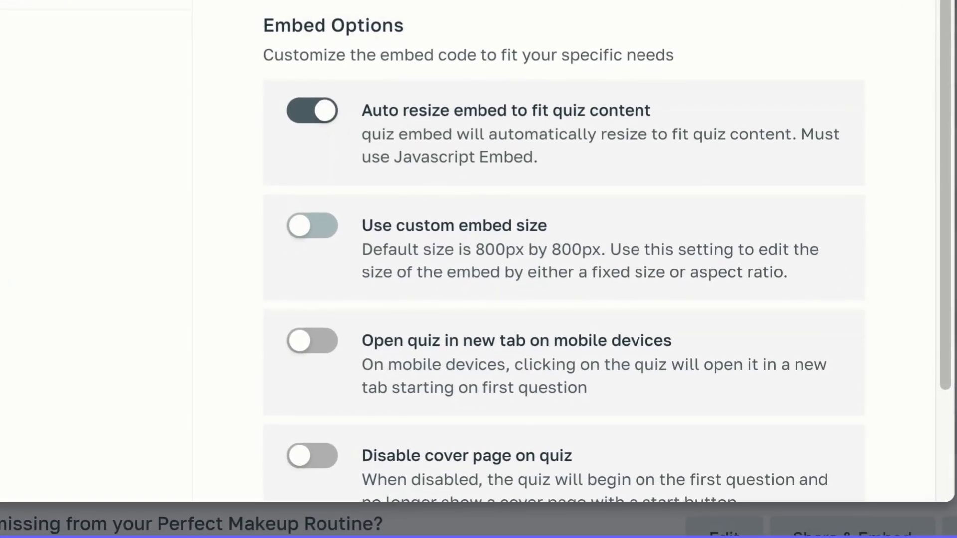
{"action": "left_click", "coordinate": [312, 225]}
{"action": "type", "text": "1800"}
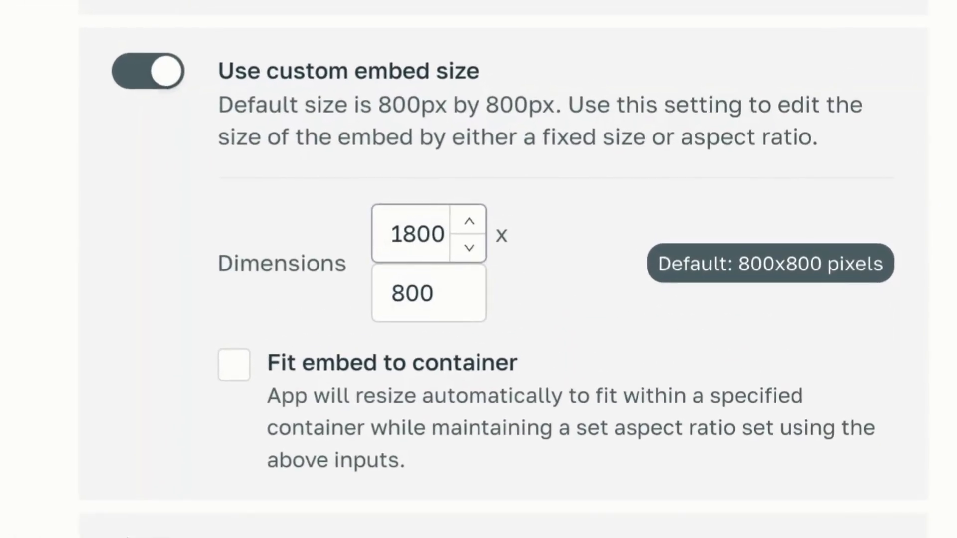
{"action": "scroll", "scroll_direction": "down", "scroll_amount": 3}
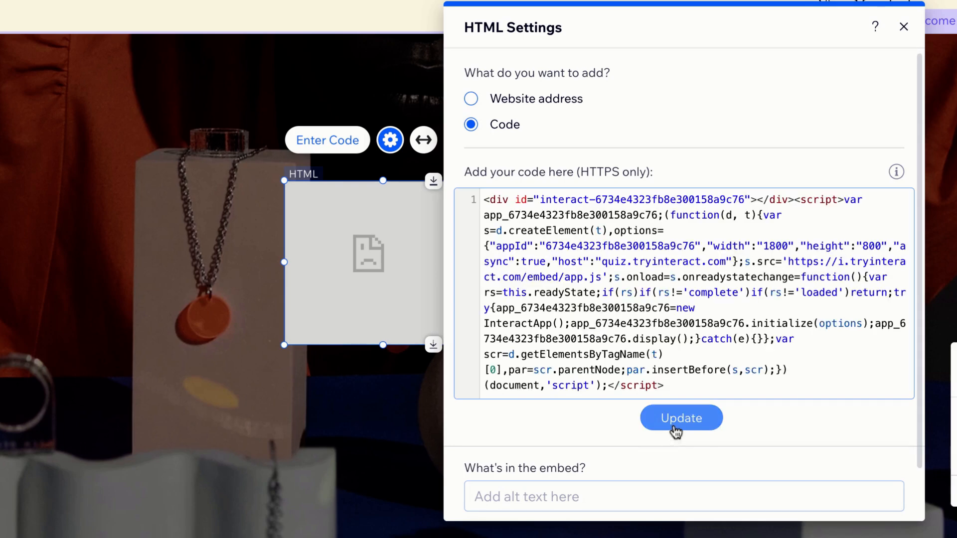
Apply the pasted embed code in HTML Settings so the skincare quiz cover appears
{"action": "left_click", "coordinate": [681, 418]}
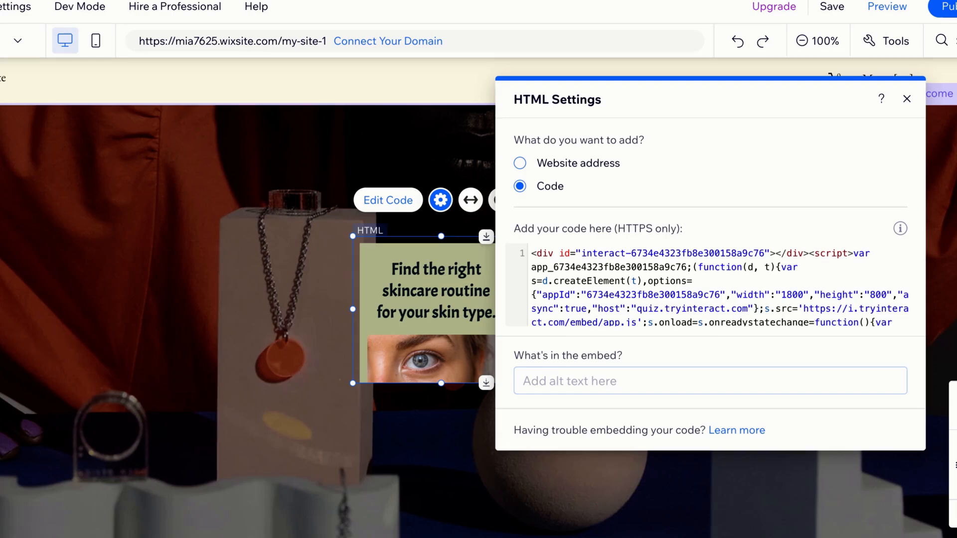
Enlarge the quiz embed over most of the Welcome section and move it top-left
{"action": "left_click", "coordinate": [907, 98]}
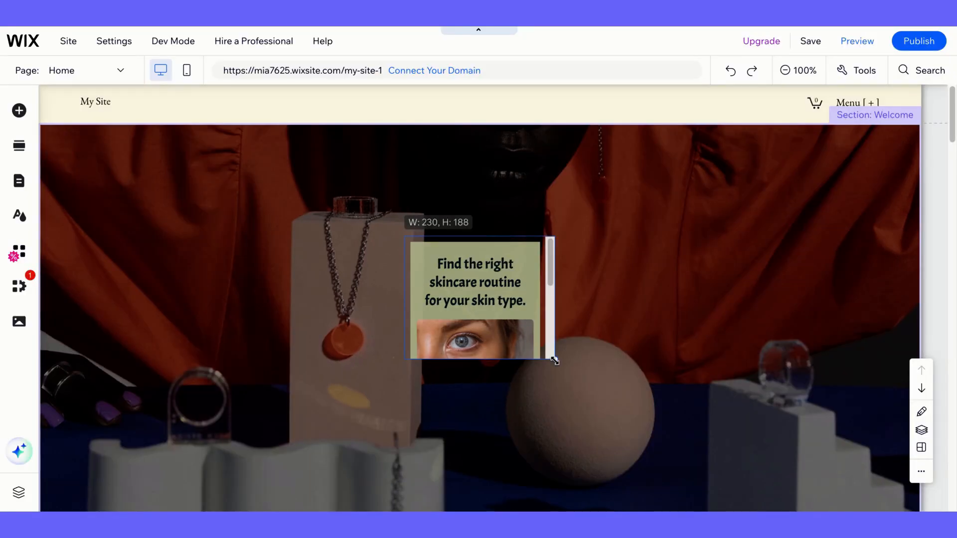
{"action": "left_click_drag", "start_coordinate": [550, 357], "coordinate": [664, 437]}
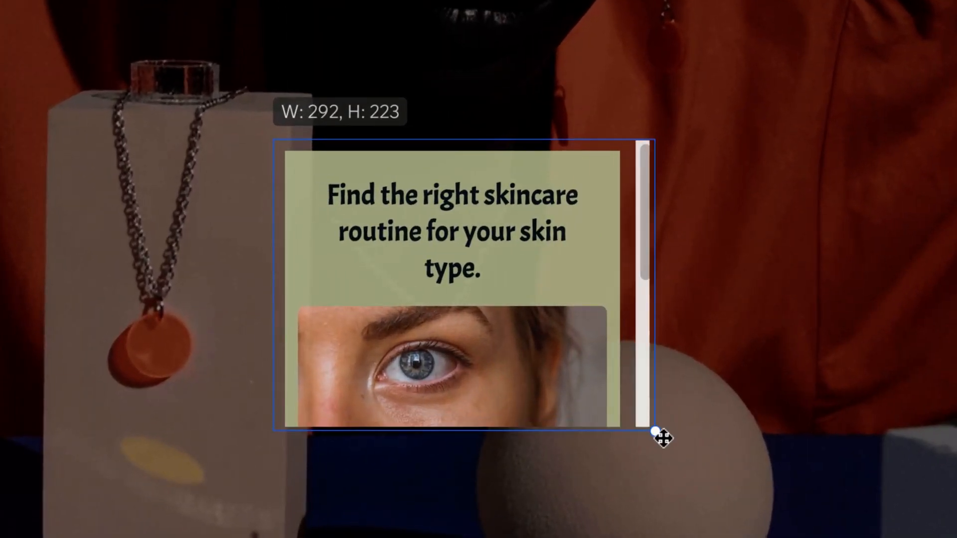
{"action": "left_click_drag", "start_coordinate": [663, 437], "coordinate": [690, 445]}
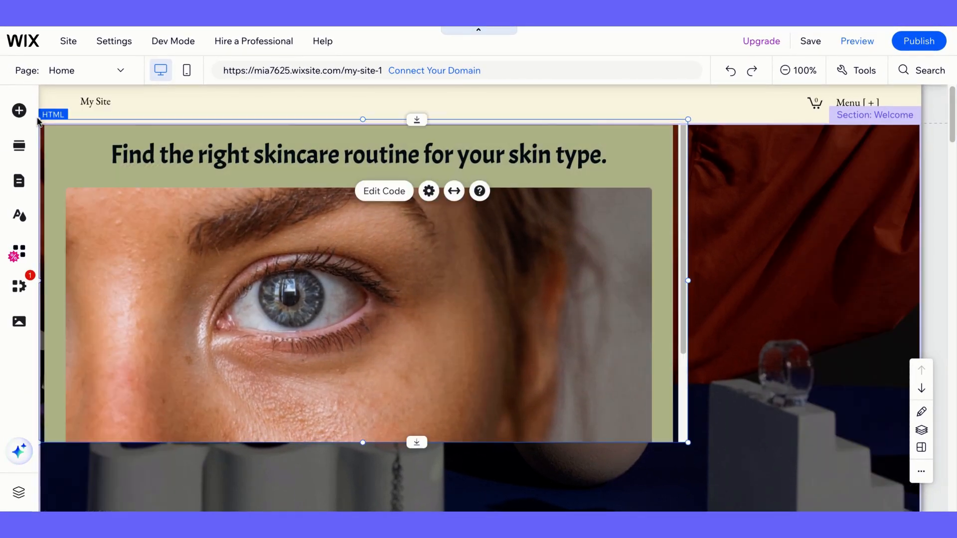
{"action": "left_click_drag", "start_coordinate": [687, 443], "coordinate": [700, 452]}
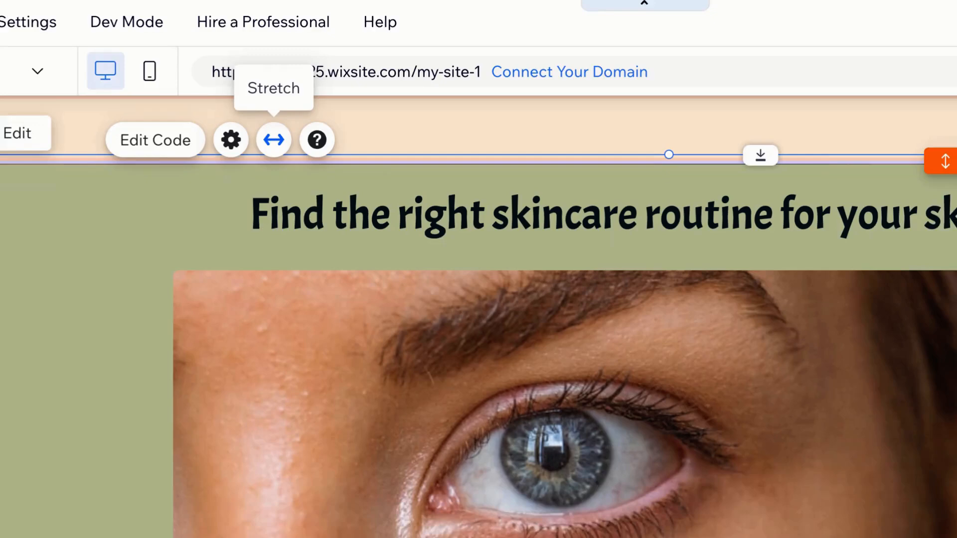
Stretch the quiz embed to full width and adjust the Margins slider slightly
{"action": "left_click", "coordinate": [272, 139]}
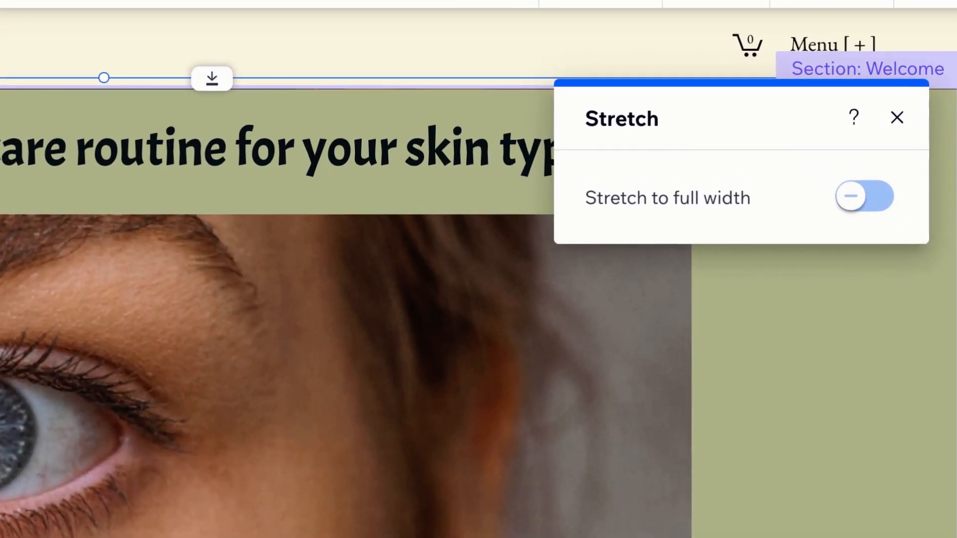
{"action": "left_click", "coordinate": [864, 196]}
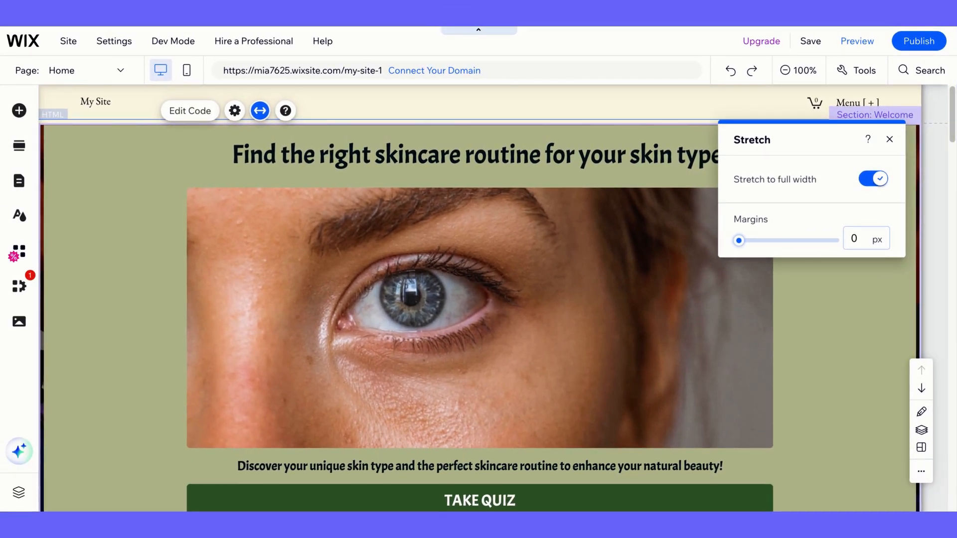
{"action": "left_click_drag", "start_coordinate": [739, 240], "coordinate": [751, 240]}
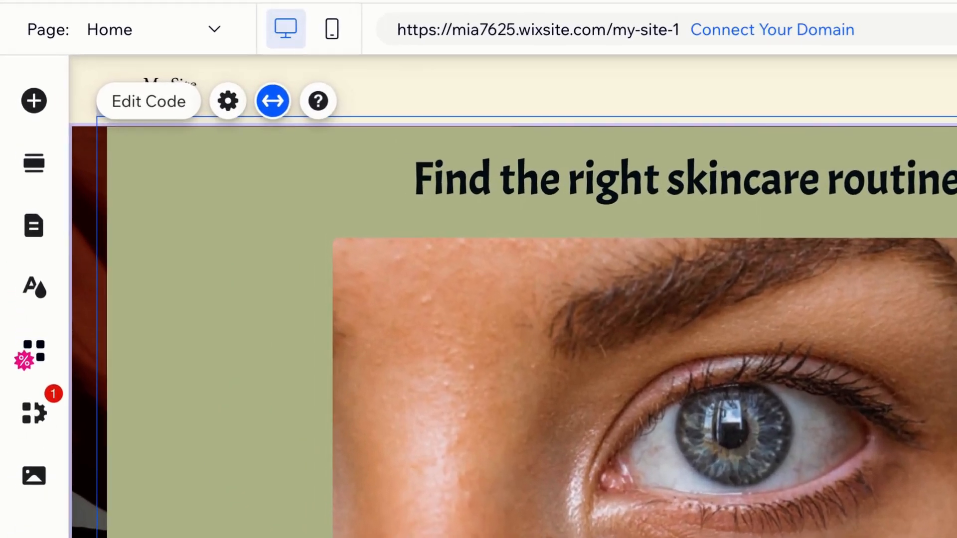
{"action": "mouse_move", "coordinate": [340, 27]}
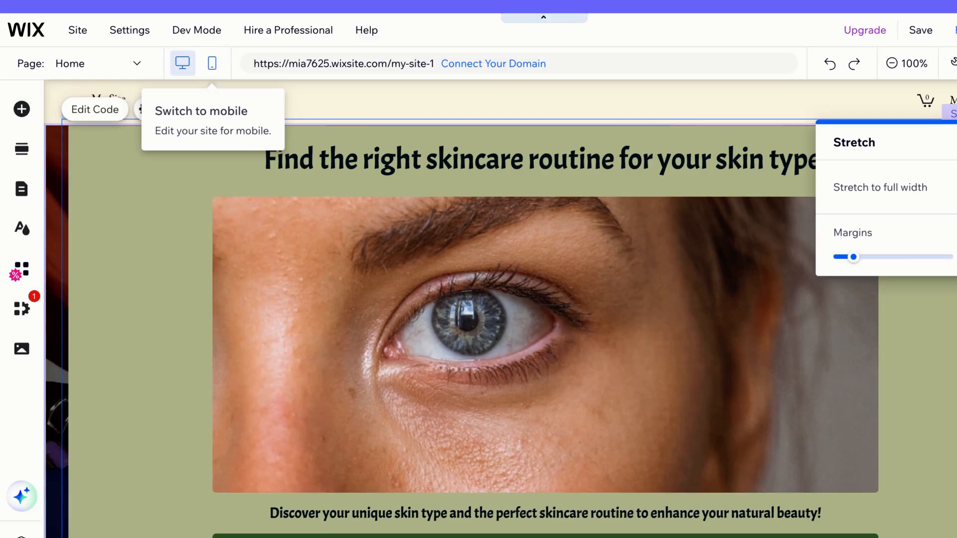
Review the quiz in the mobile layout, then publish the site
{"action": "left_click", "coordinate": [212, 63]}
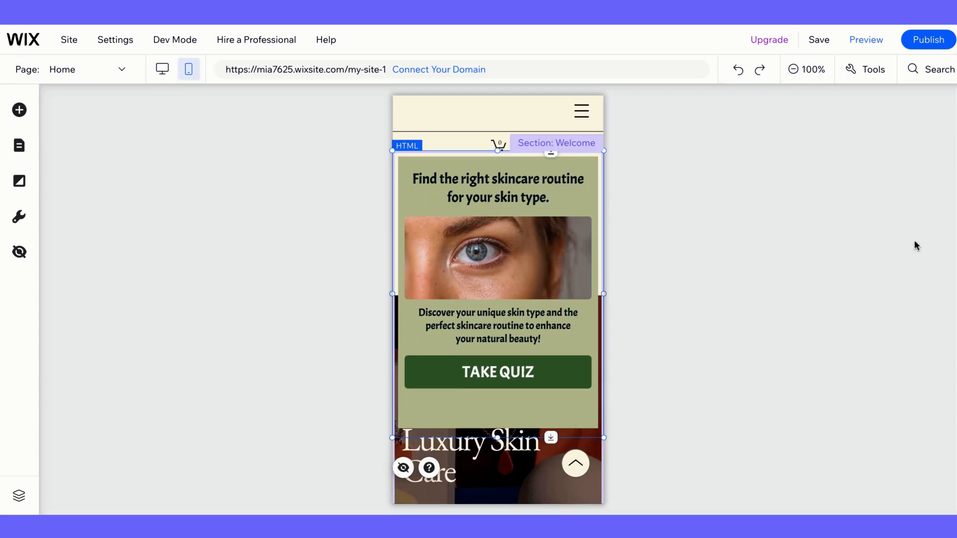
{"action": "left_click", "coordinate": [929, 39]}
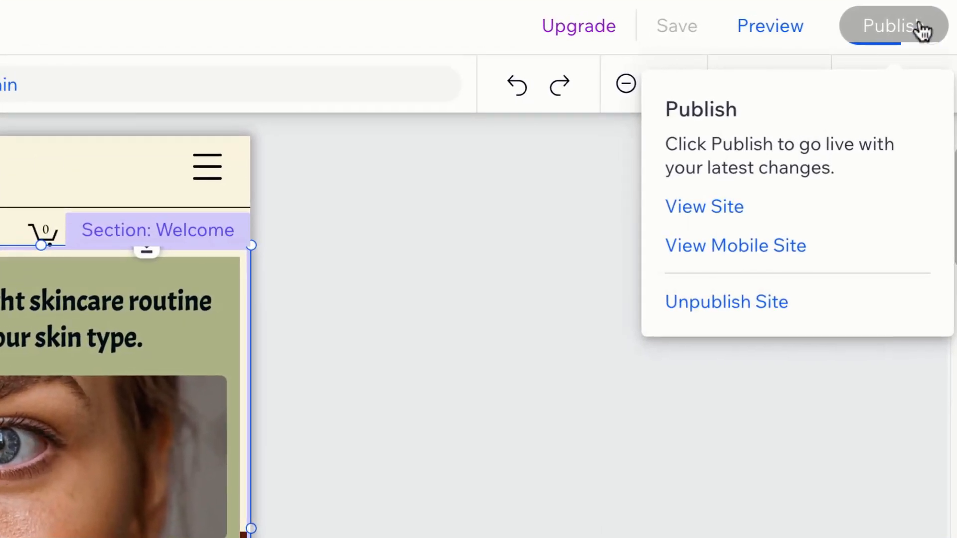
{"action": "left_click", "coordinate": [704, 206]}
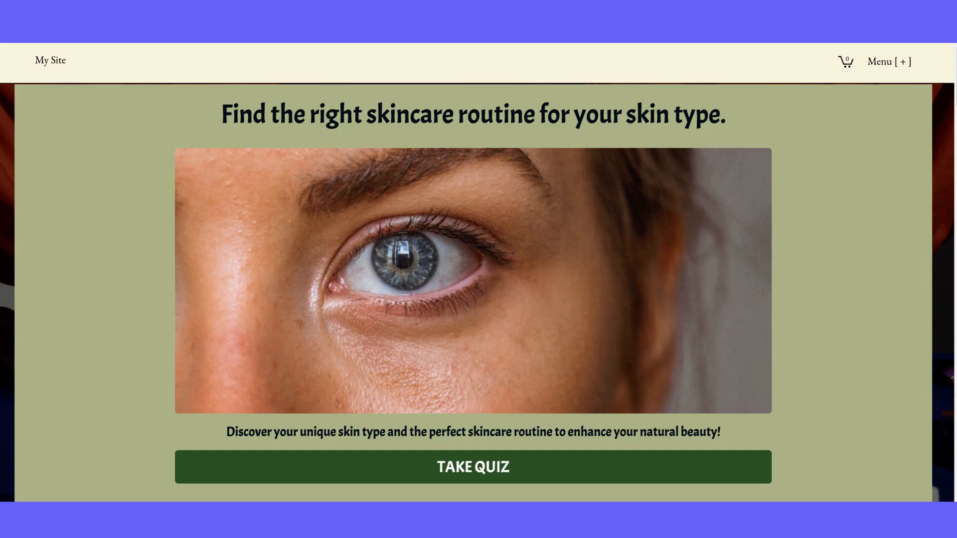